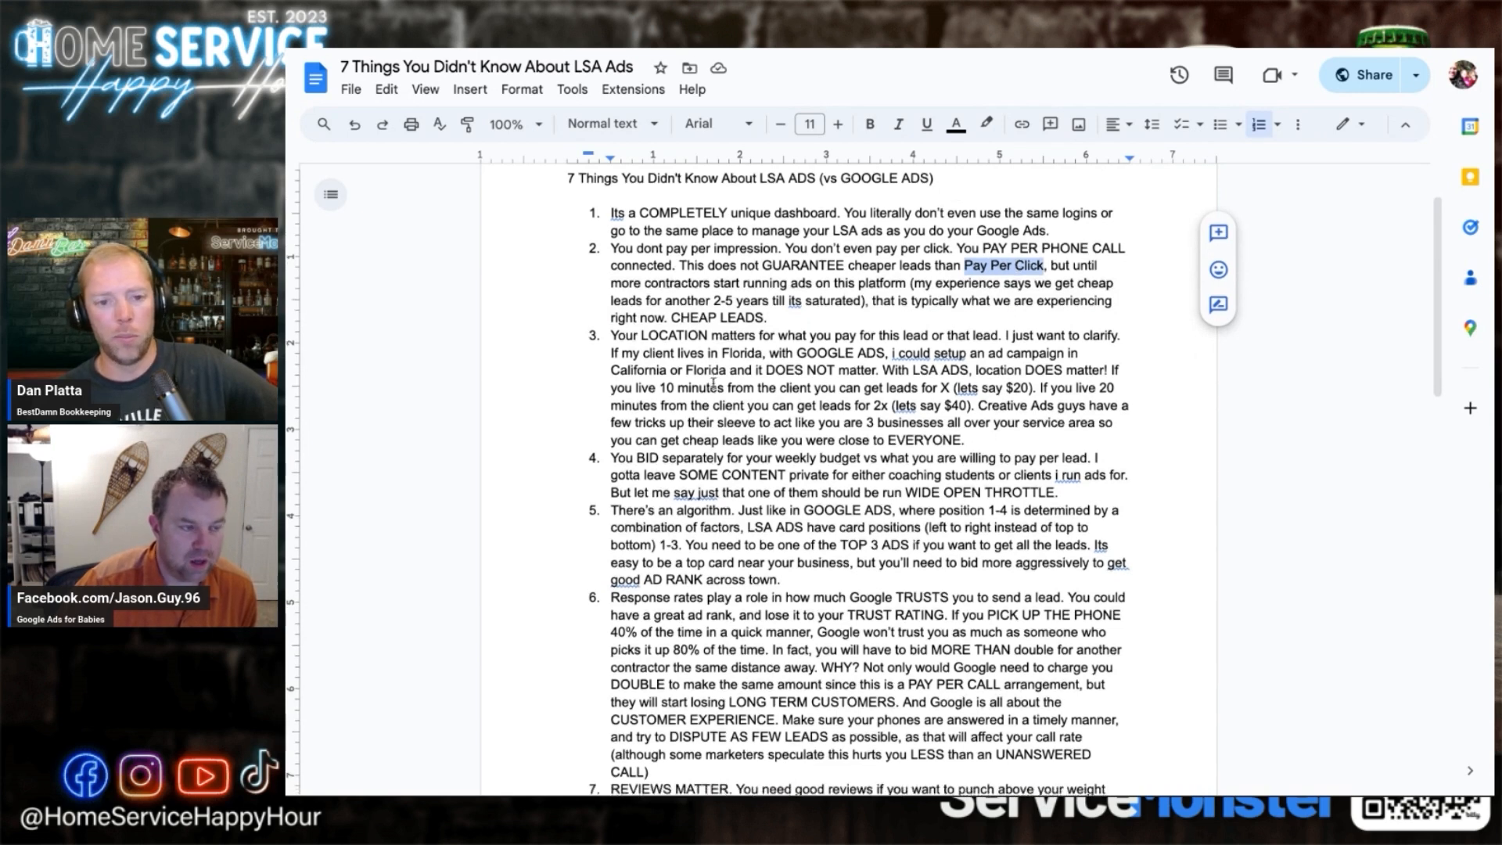
- Select the phrase 'LOCATION matters' in item three of the article
scroll(down, 3)
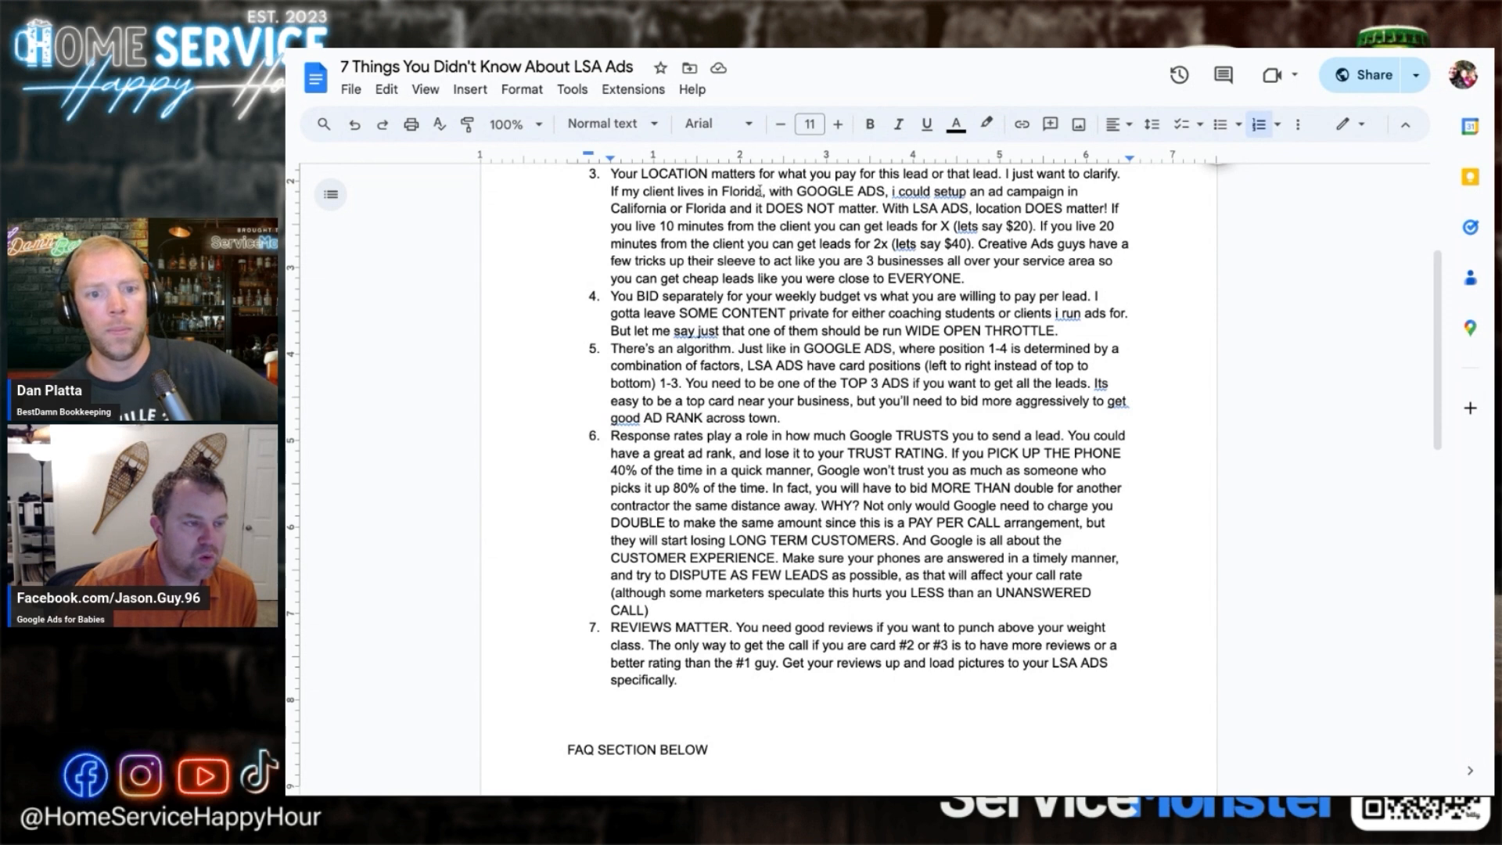
double_click(745, 192)
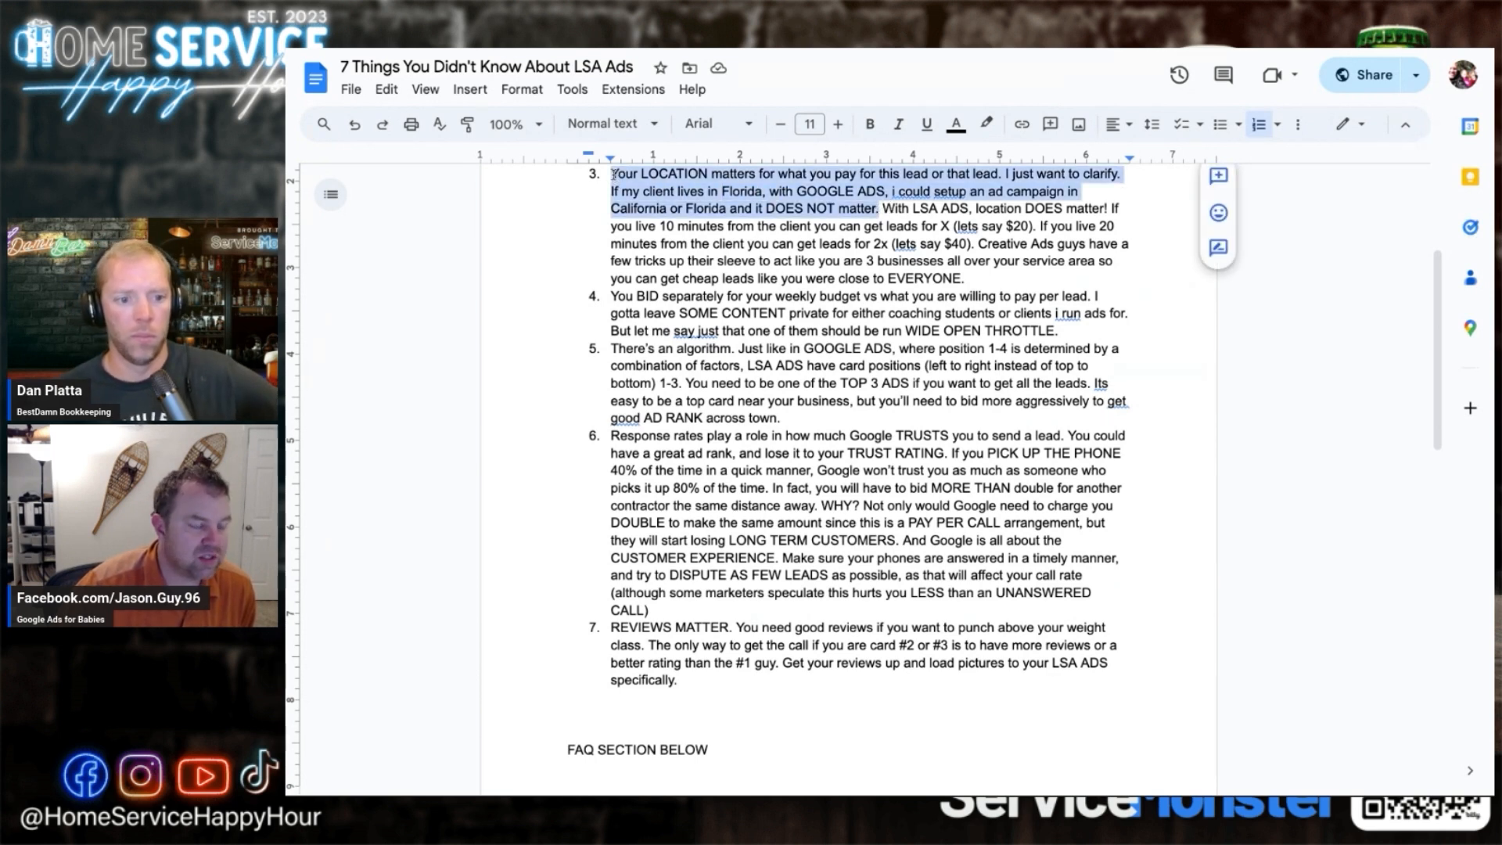
click(908, 210)
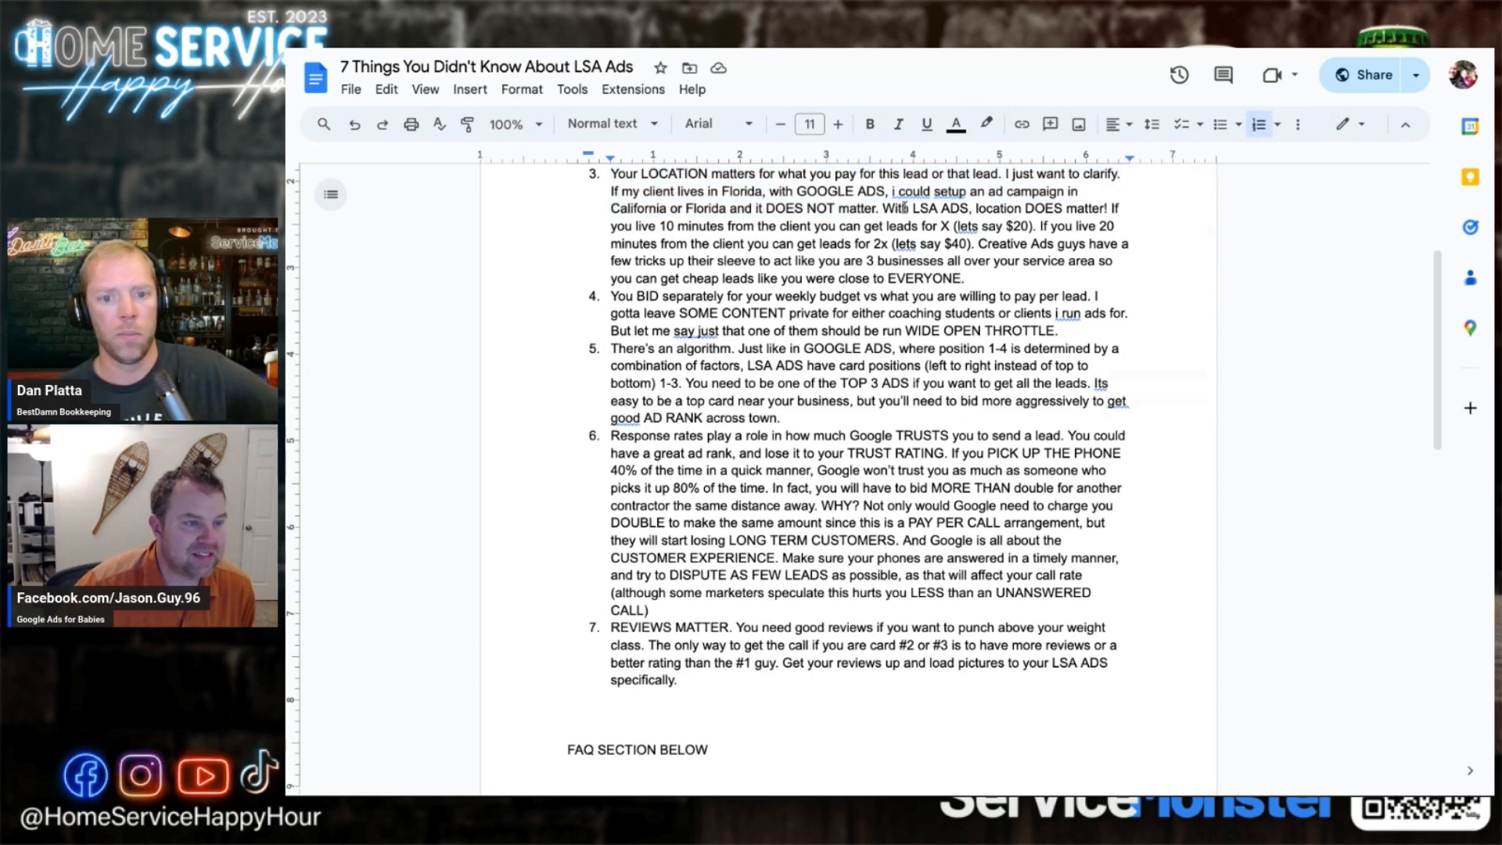
drag(975, 208, 1103, 208)
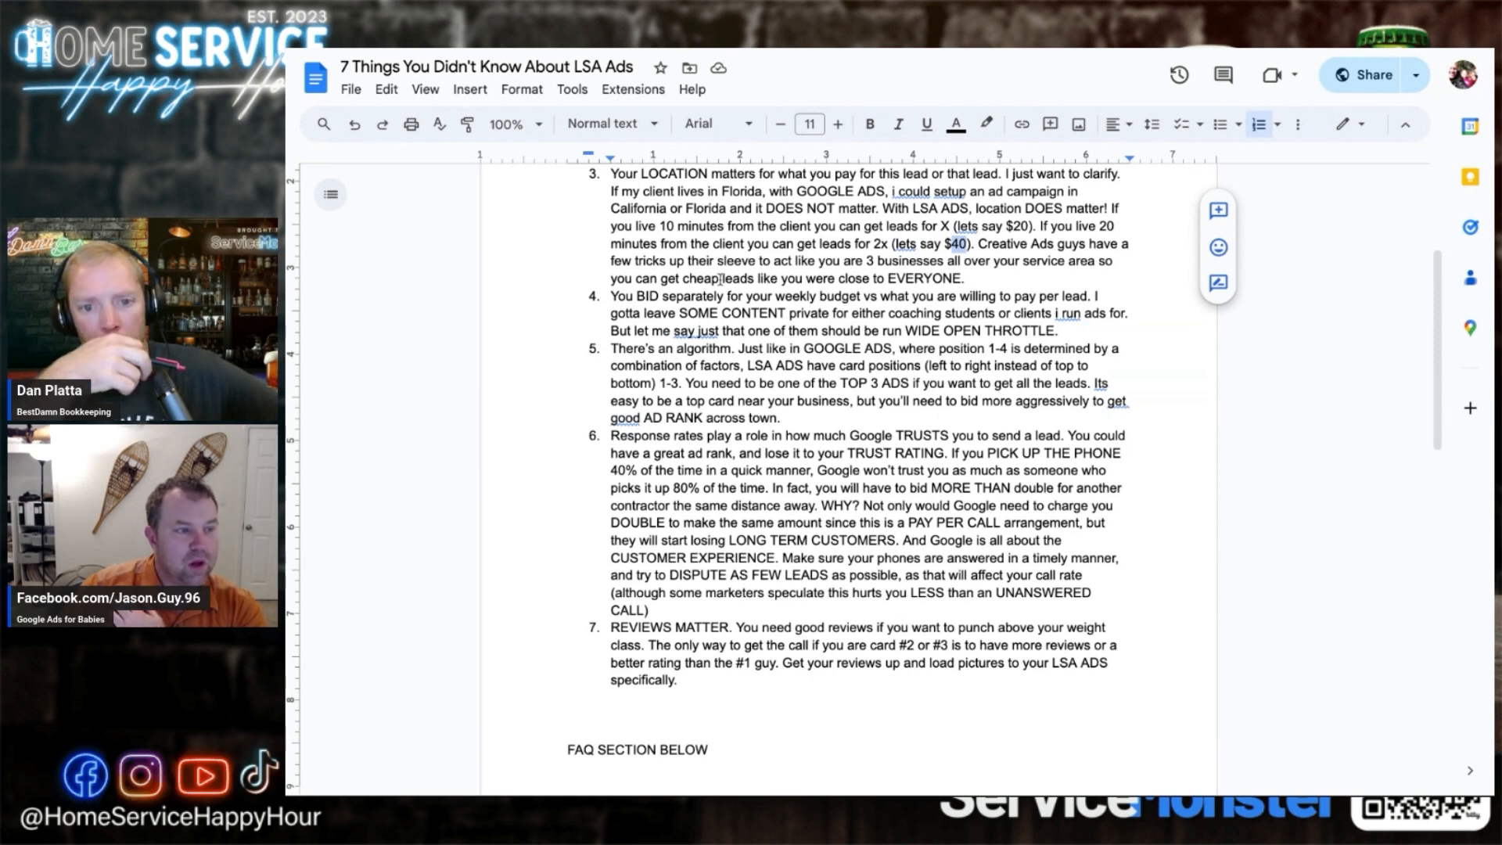
- Apply a yellow highlight to the selected phrase 'LOCATION matters'
scroll(down, 3)
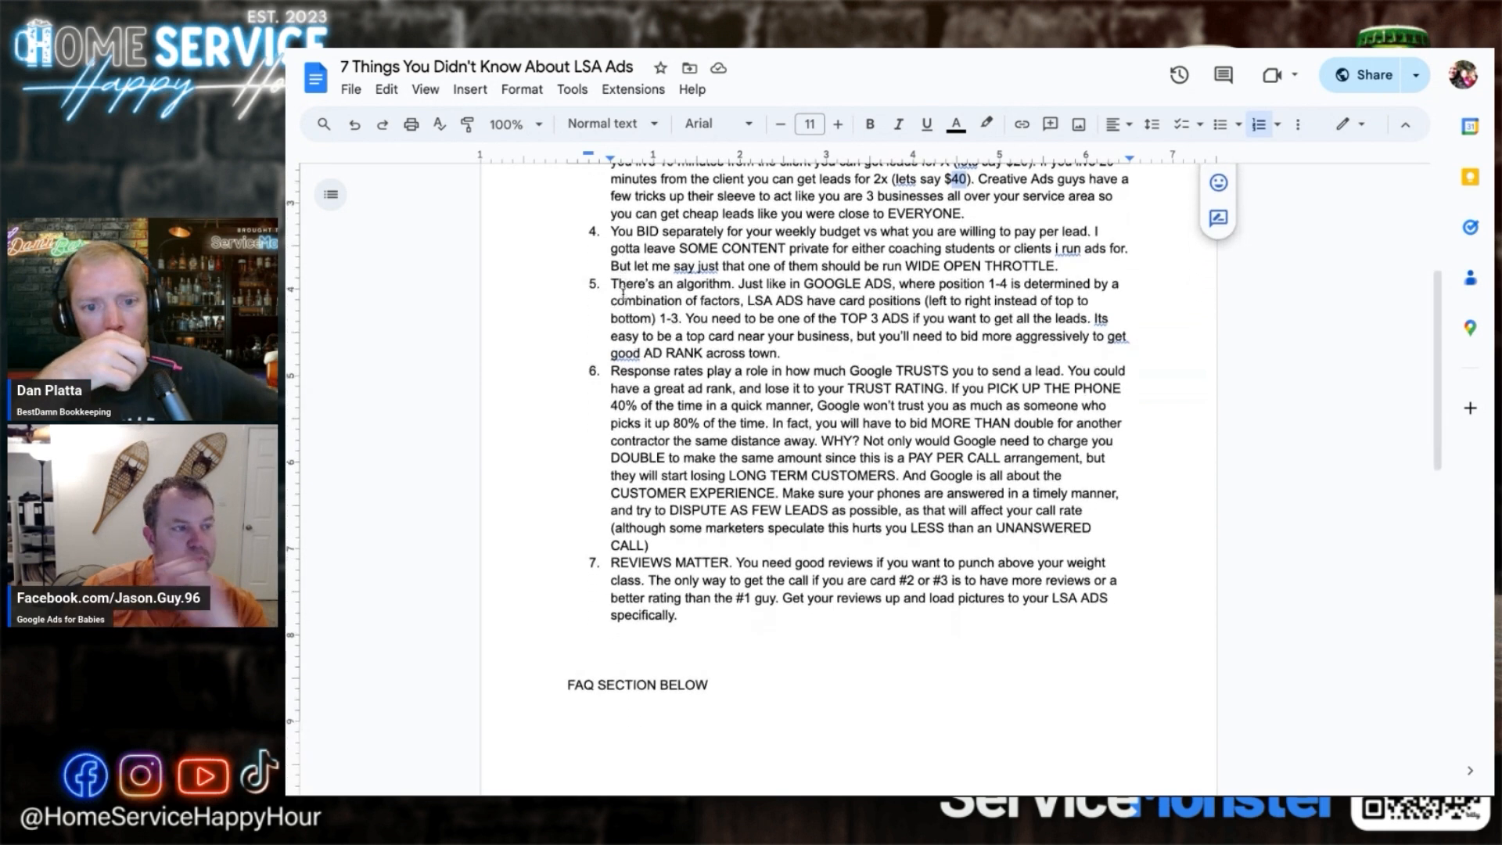
scroll(down, 3)
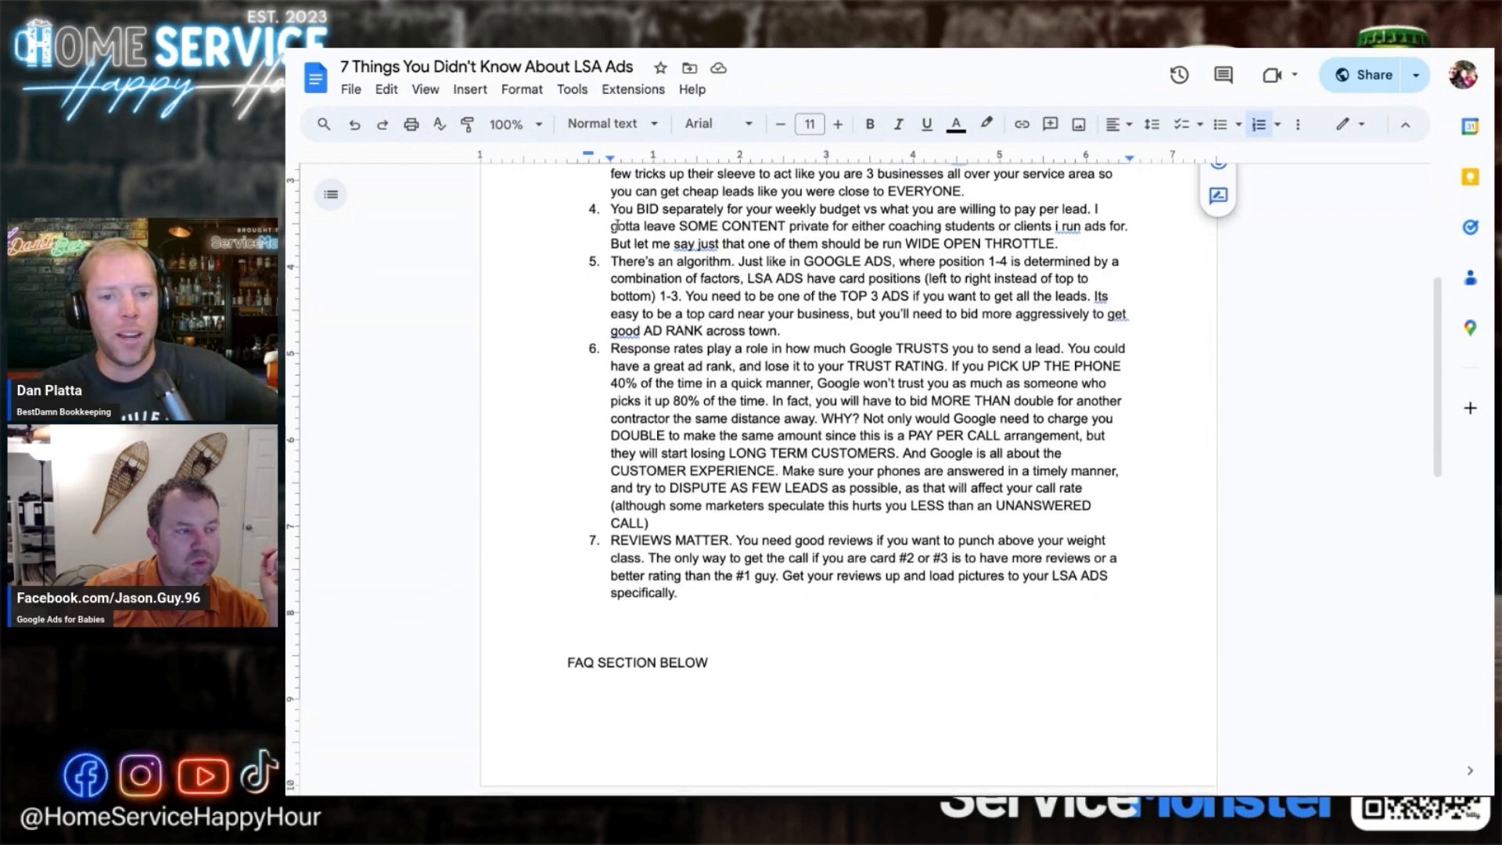
scroll(down, 3)
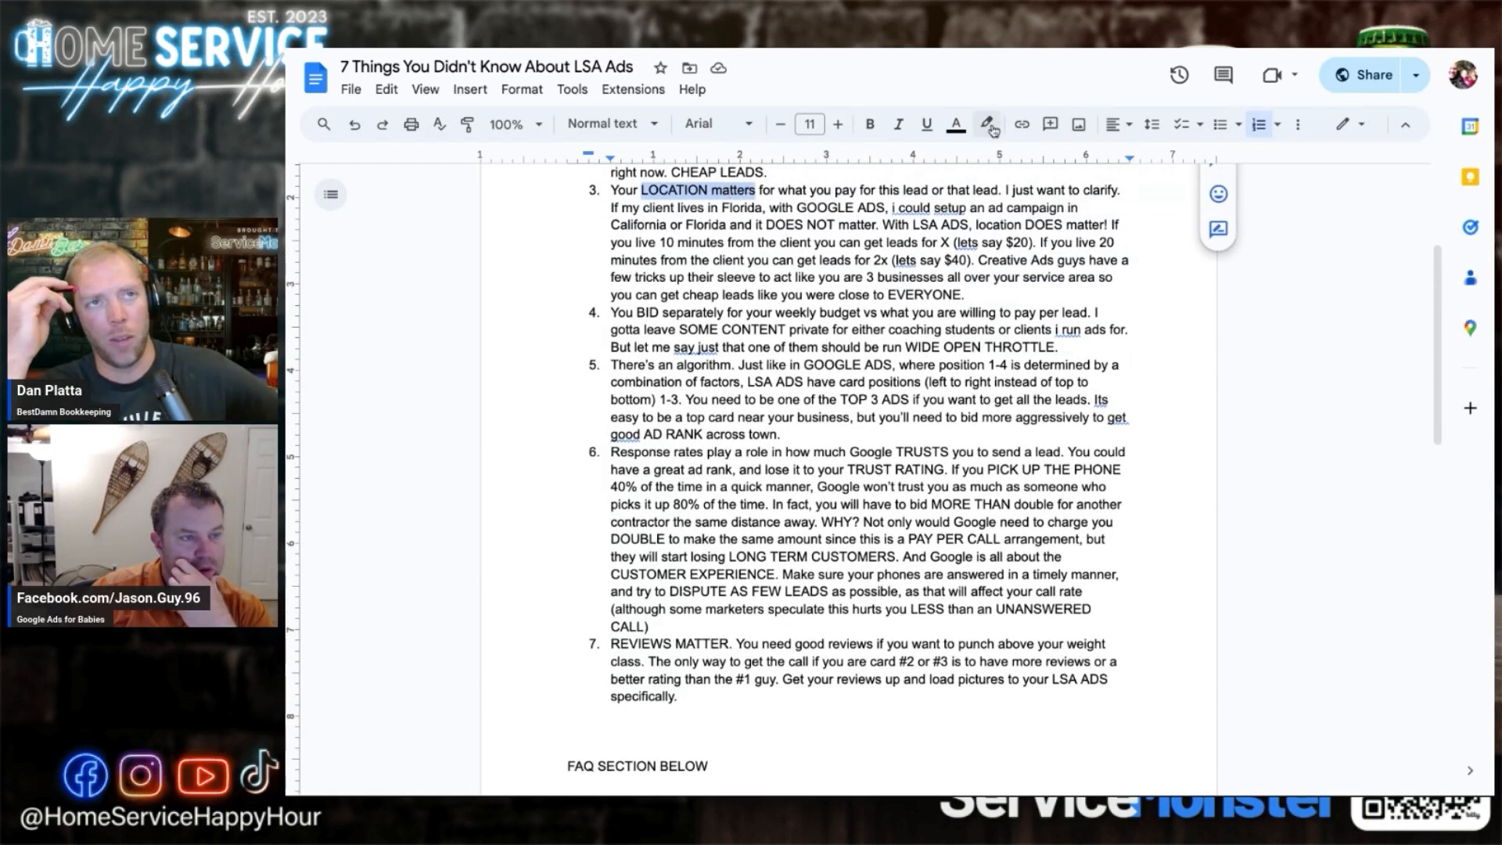
click(986, 125)
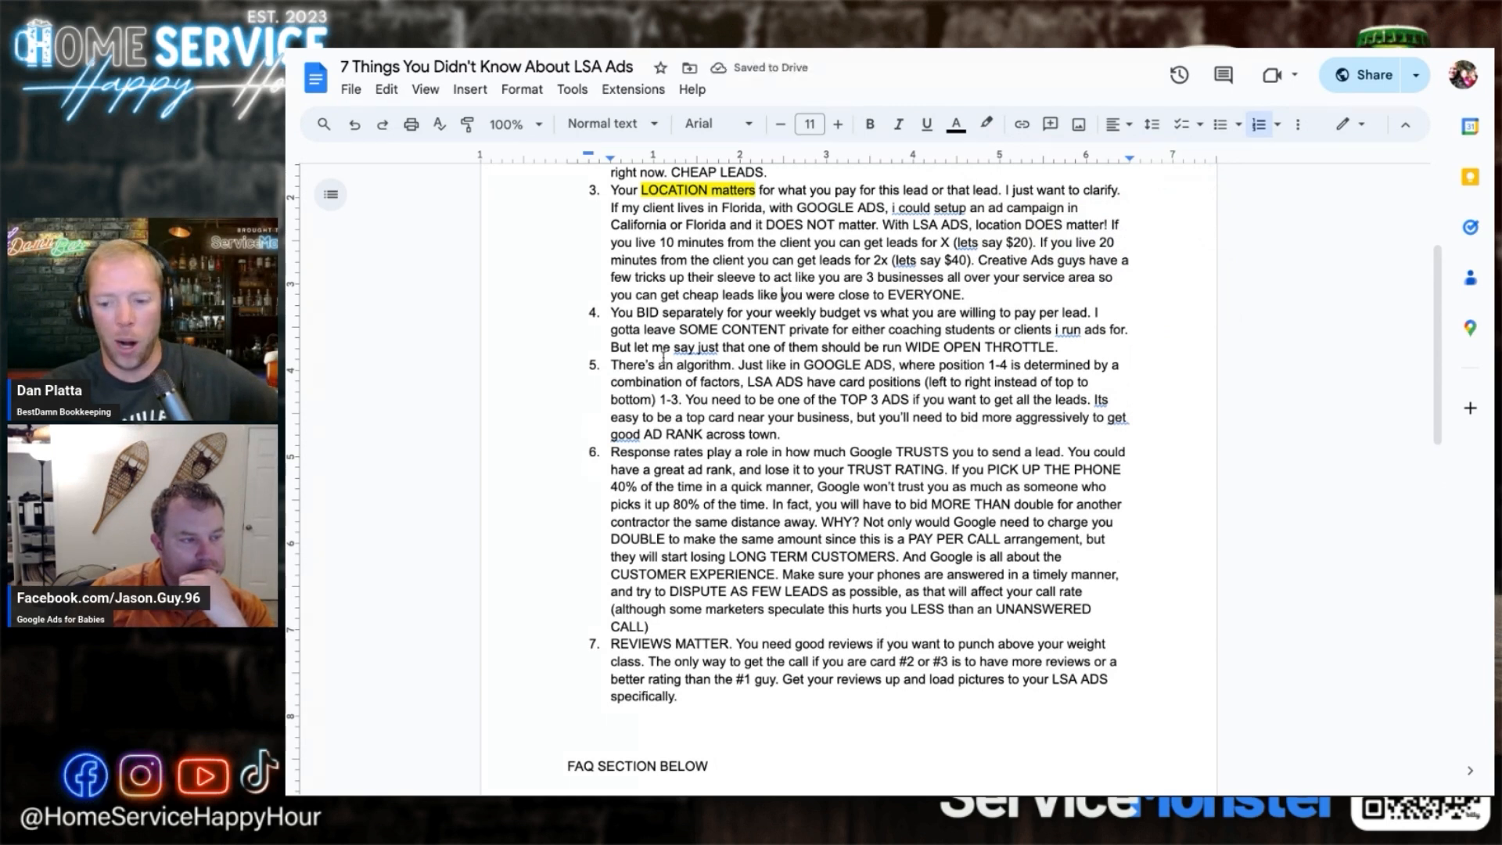
scroll(down, 3)
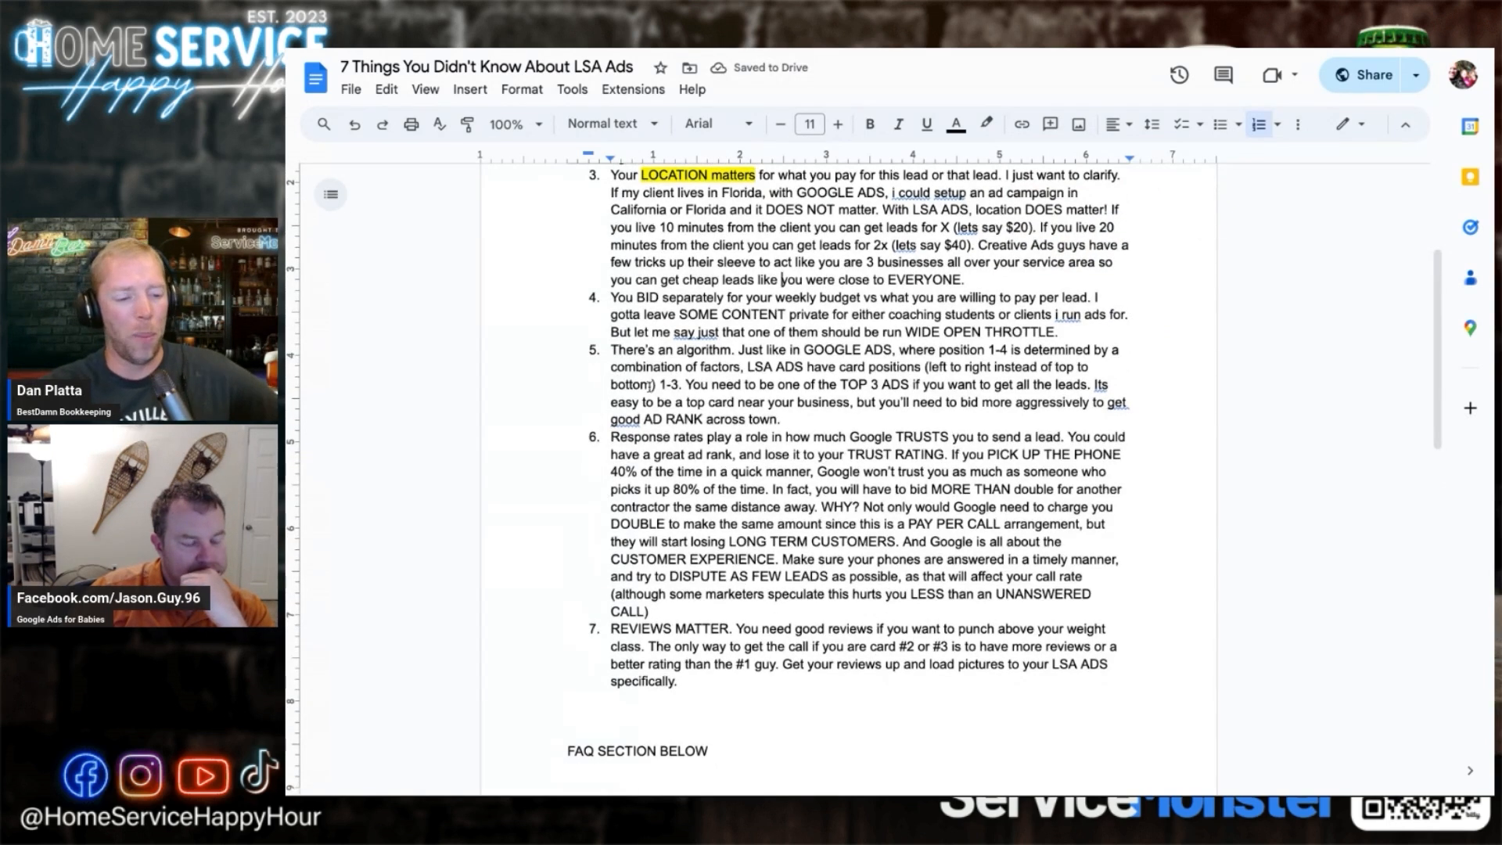